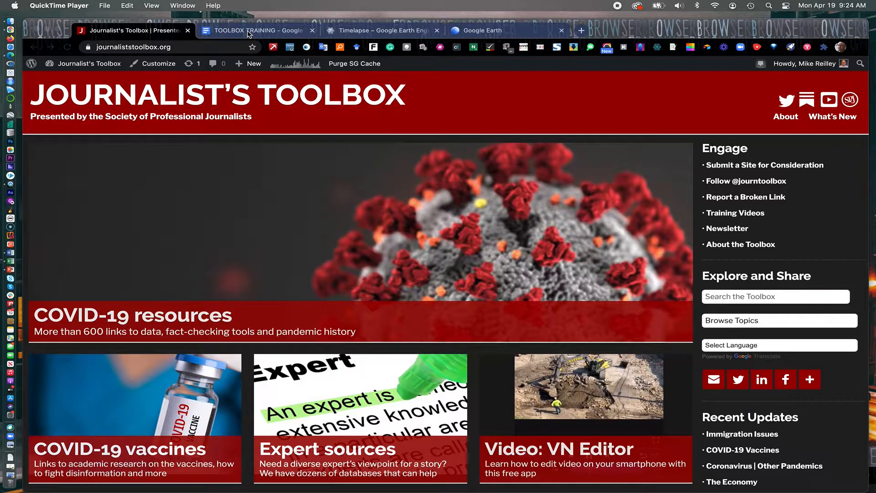
# Bring up the Toolbox Training Google Doc listing the old and new Timelapse links.
pyautogui.click(258, 30)
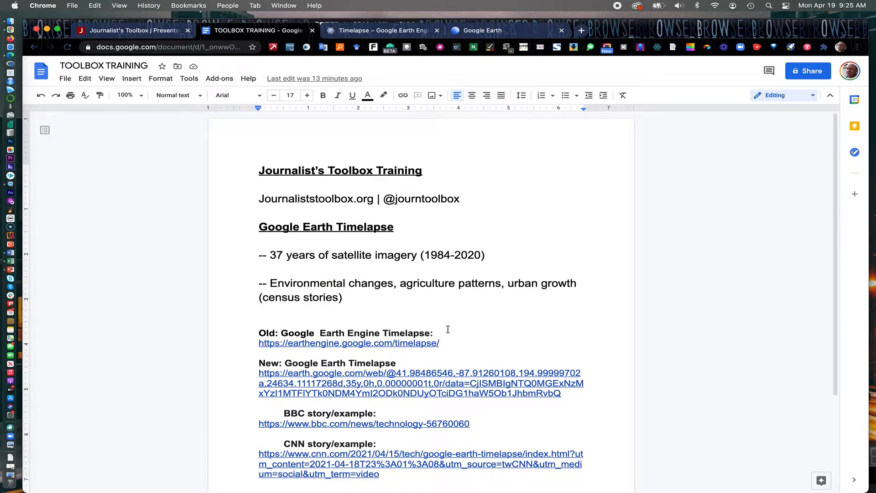
pyautogui.moveTo(383, 30)
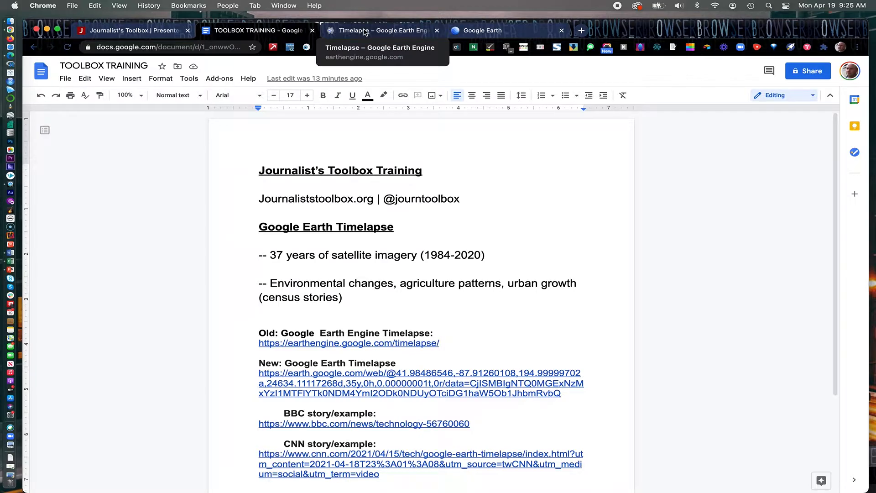
# Switch to Earth Engine Timelapse and change the Columbia Glacier Retreat playback speed.
pyautogui.click(381, 31)
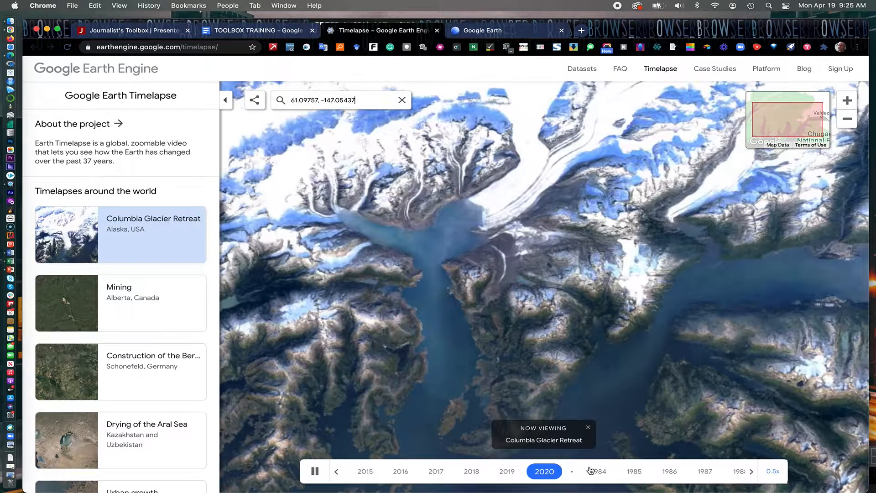
pyautogui.click(544, 471)
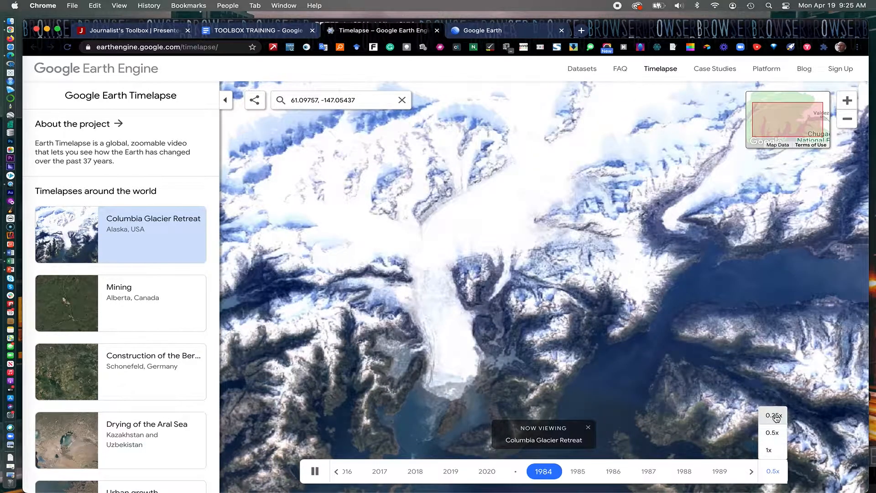
pyautogui.click(769, 450)
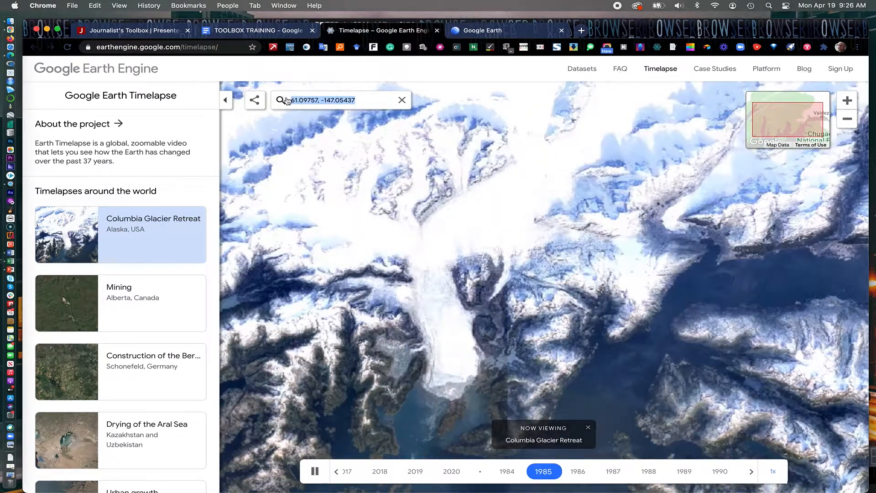
# Search 'Nebraska', go to Nebraska City, NE, then play and zoom into its timelapse.
pyautogui.write('Nebrak')
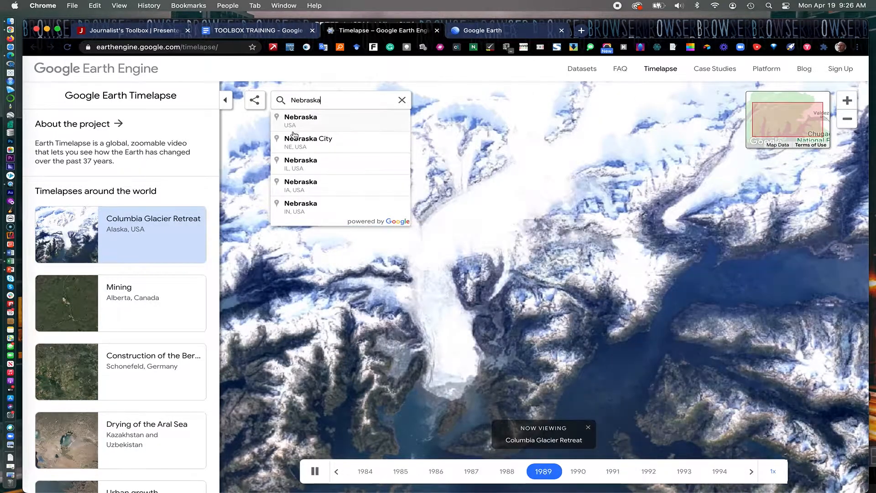
pyautogui.click(308, 138)
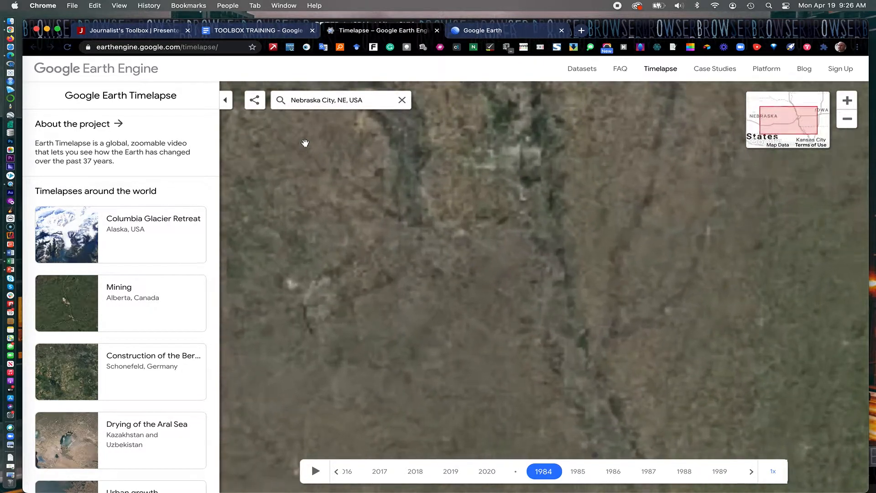
pyautogui.click(314, 471)
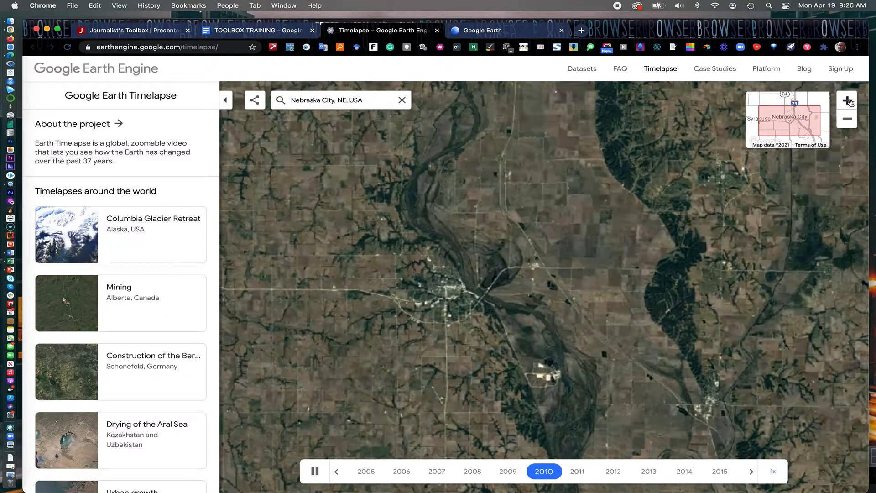
pyautogui.click(847, 100)
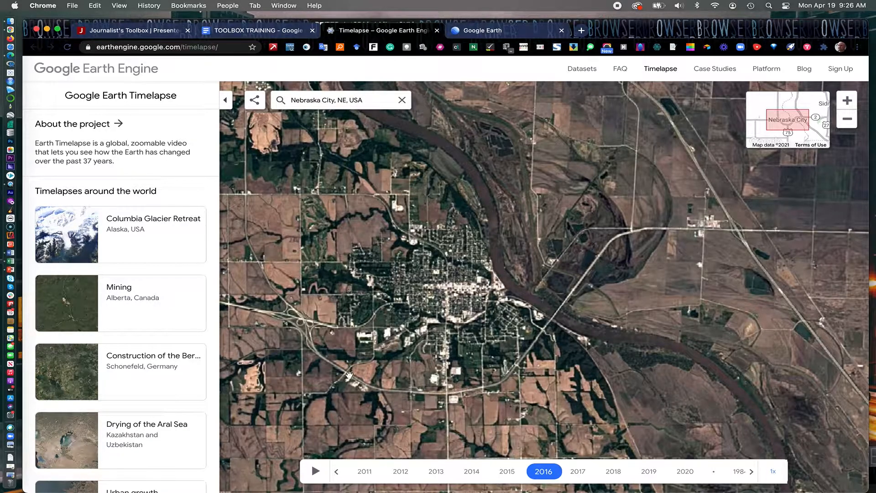
pyautogui.click(315, 471)
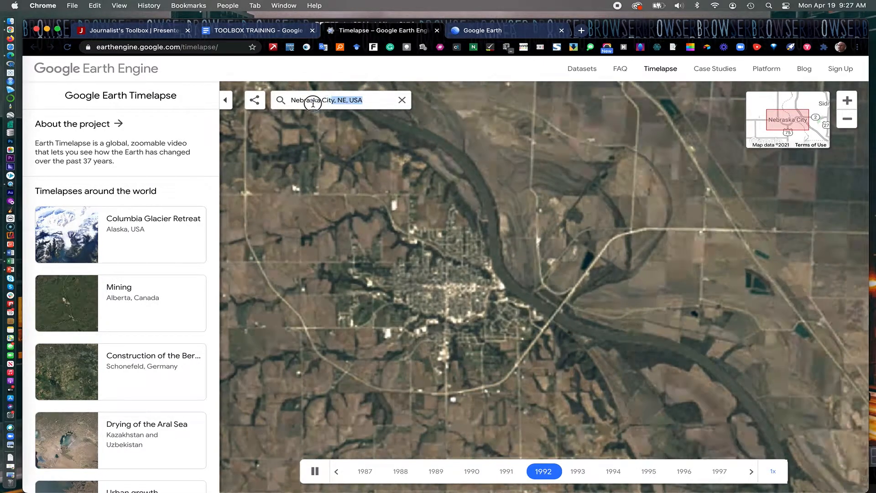
# Search 'Las', go to Las Vegas, NV, play its timelapse and show share links.
pyautogui.write('Las')
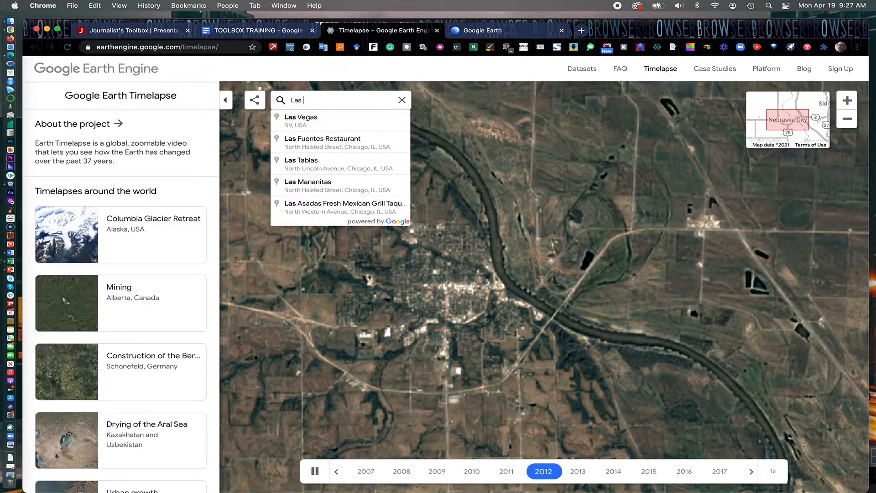
pyautogui.click(302, 117)
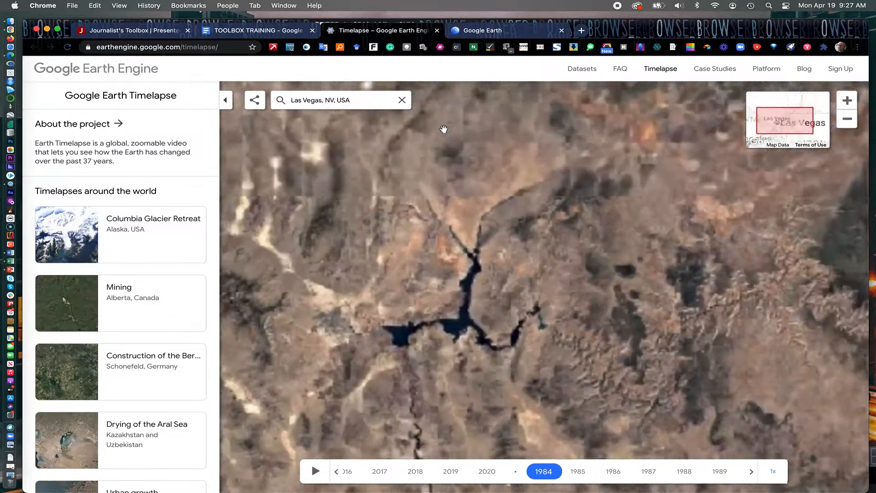
pyautogui.click(315, 471)
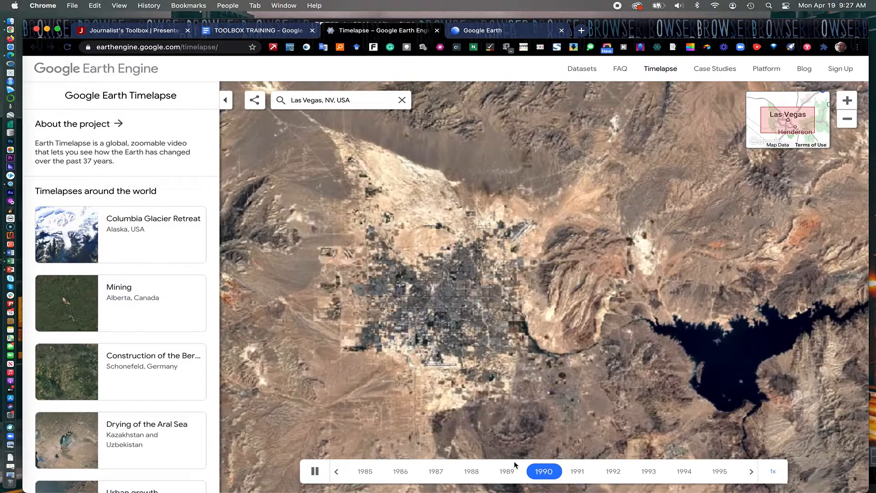
pyautogui.click(254, 100)
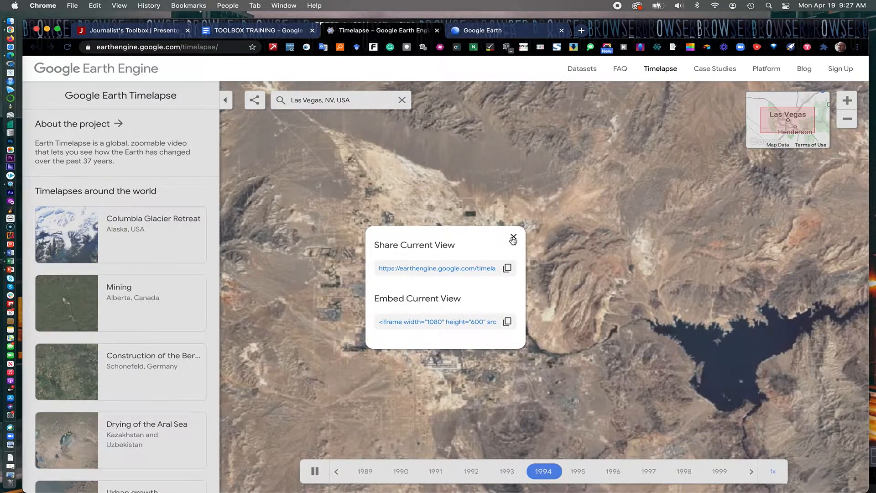
# Dismiss the Share Current View popup in Earth Engine Timelapse.
pyautogui.click(513, 237)
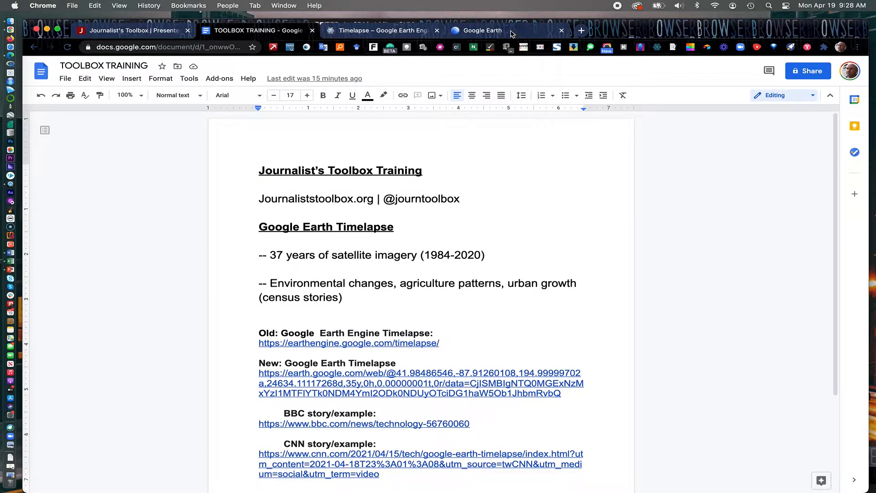
# Bring up Google Earth's Timelapse mode playing over O'Hare Airport, Chicago.
pyautogui.click(480, 30)
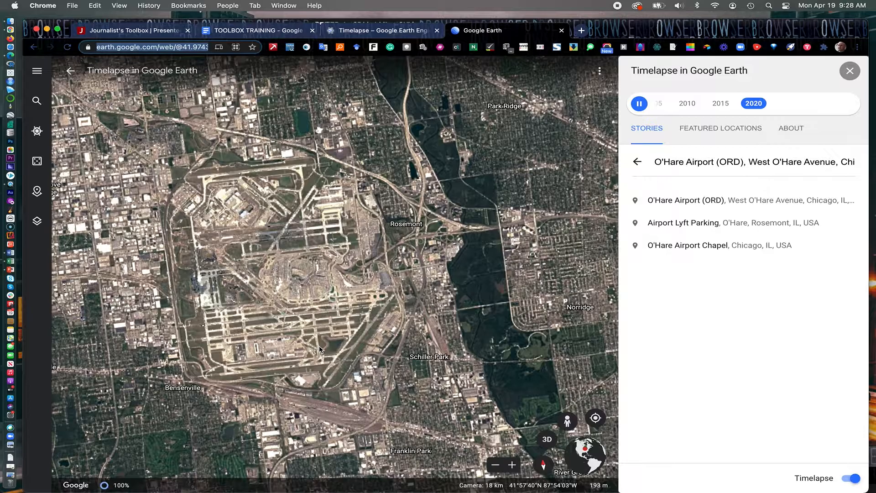
# Show the Featured Locations categories such as Agriculture, Glaciers and Megacities.
pyautogui.click(754, 104)
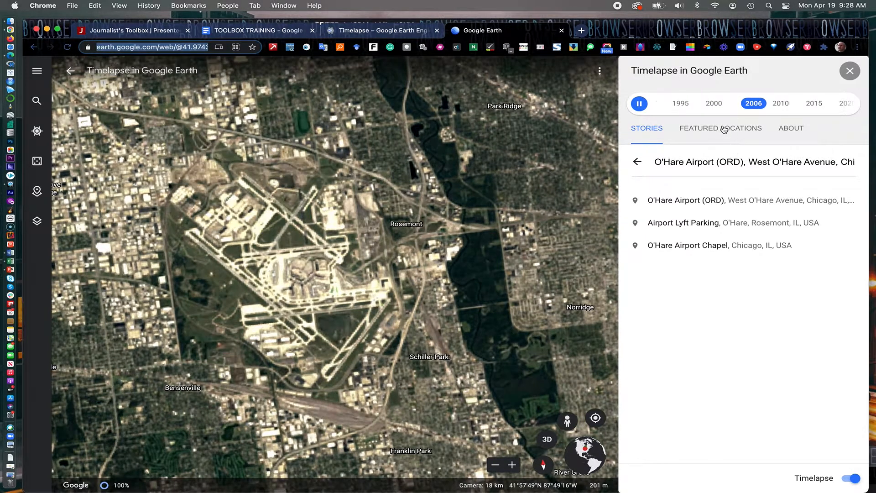
pyautogui.click(721, 127)
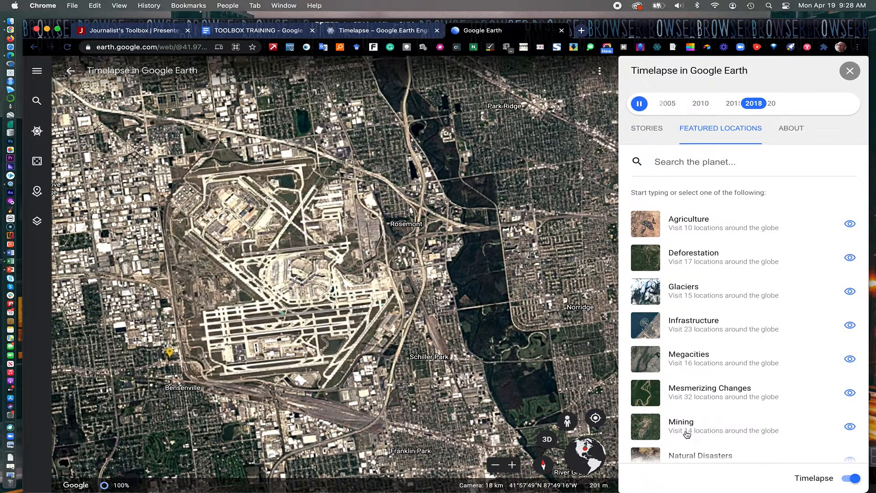
# Read the About description, then list the Stories themes like Warming Planet.
pyautogui.click(791, 128)
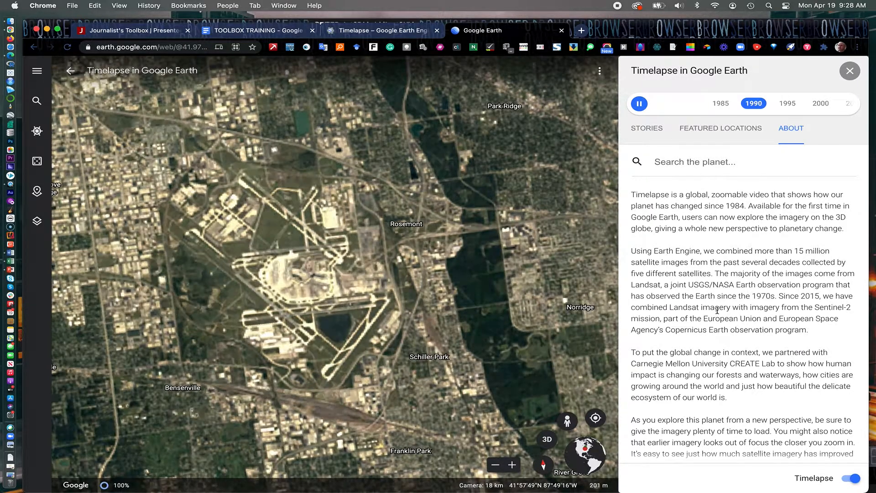
pyautogui.click(647, 128)
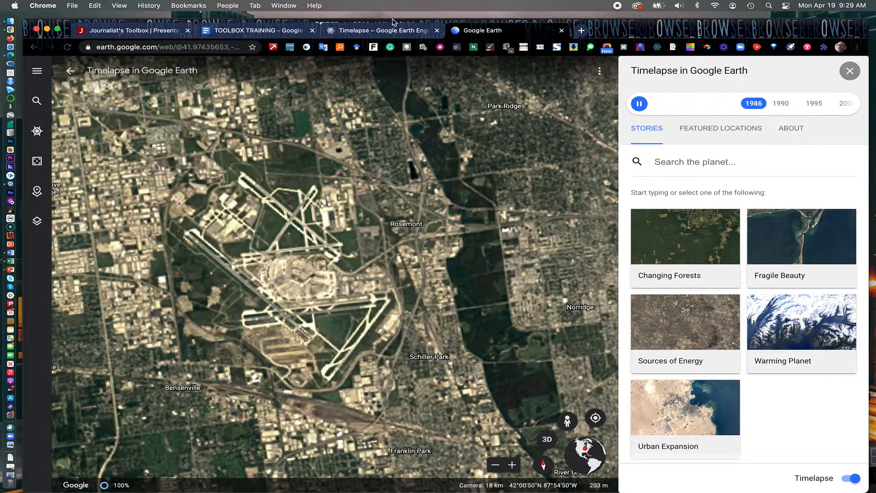
# Pass through the Earth Engine and Google Earth tabs to the Journalist's Toolbox homepage.
pyautogui.click(384, 30)
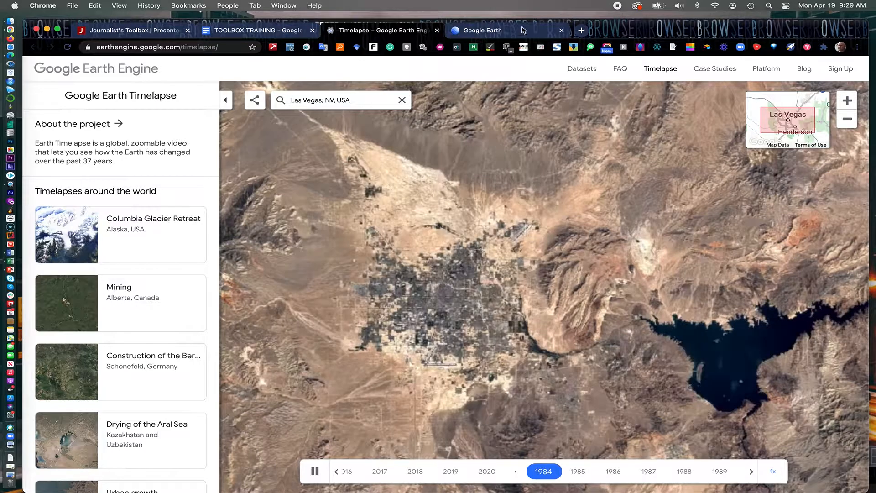
pyautogui.click(482, 30)
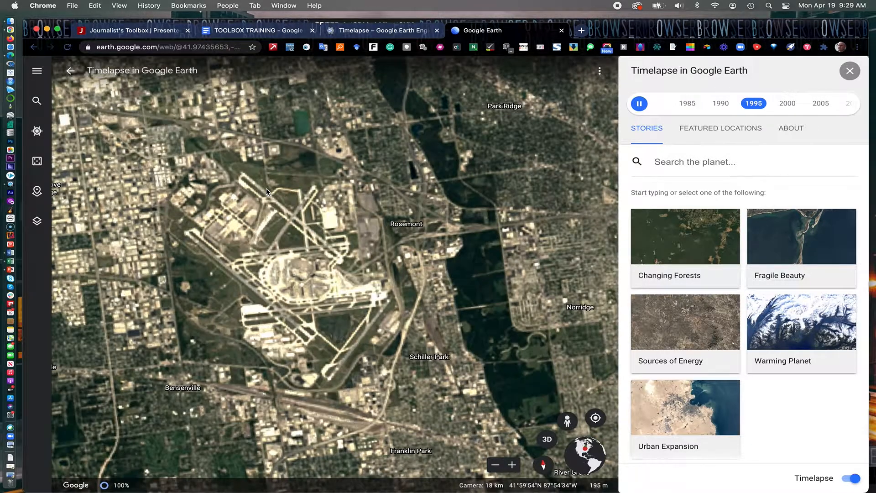
pyautogui.click(131, 30)
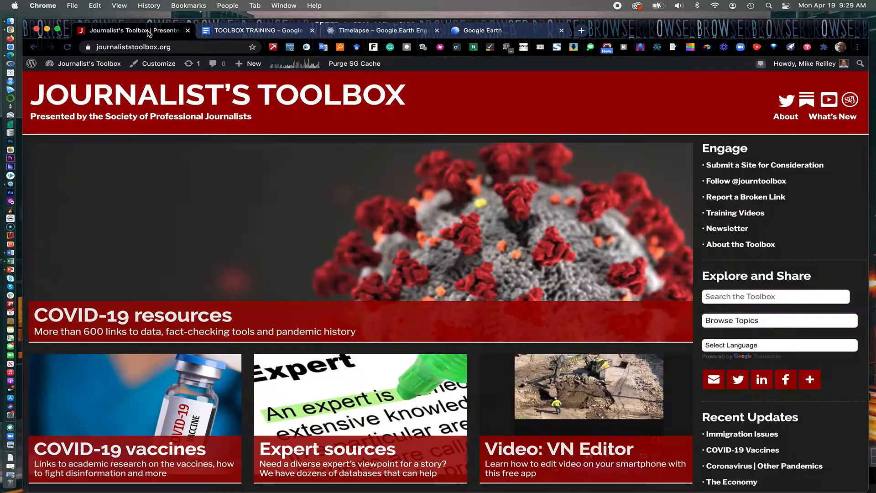